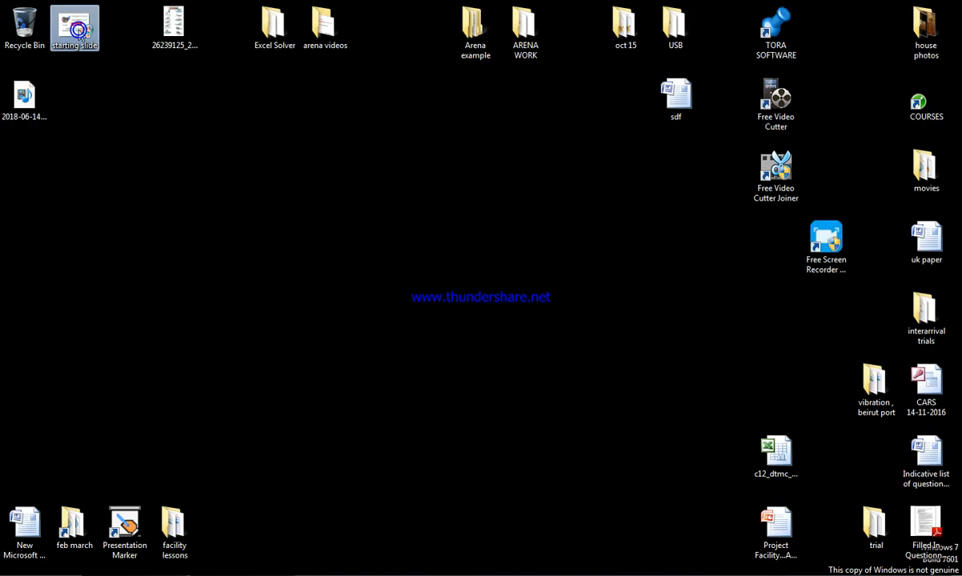
Step: Open the 'starting slide' presentation from the desktop in PowerPoint
double_click(75, 24)
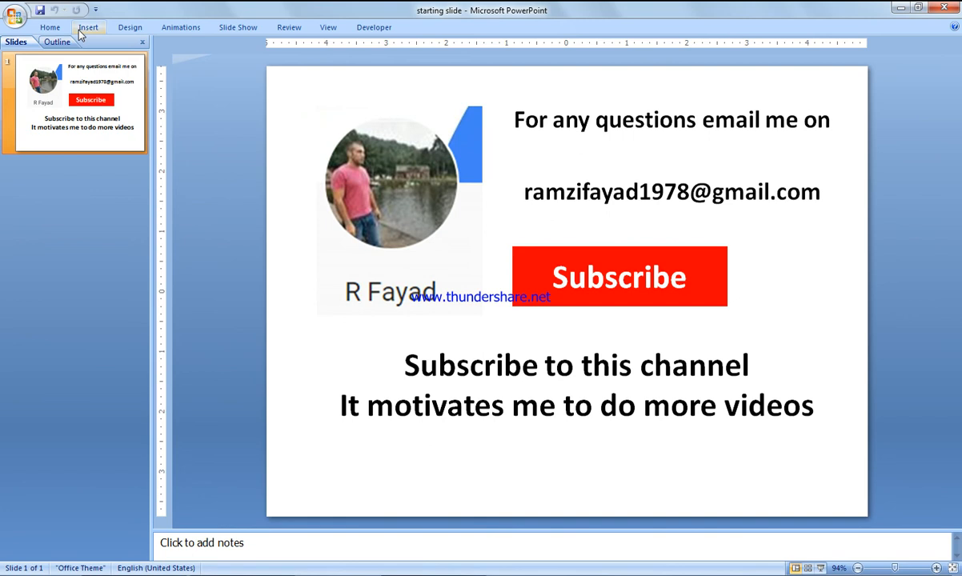
mouse_move(140, 45)
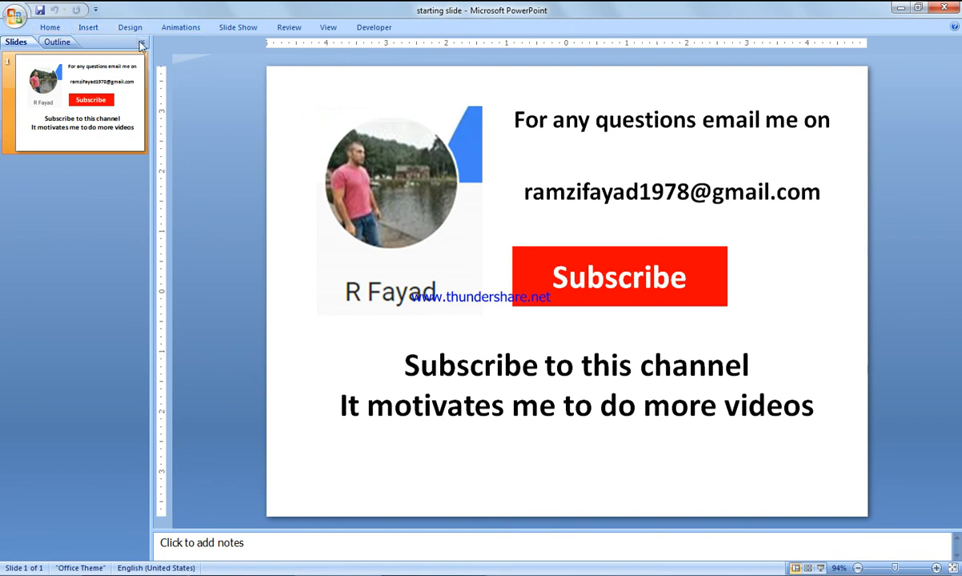
click(917, 8)
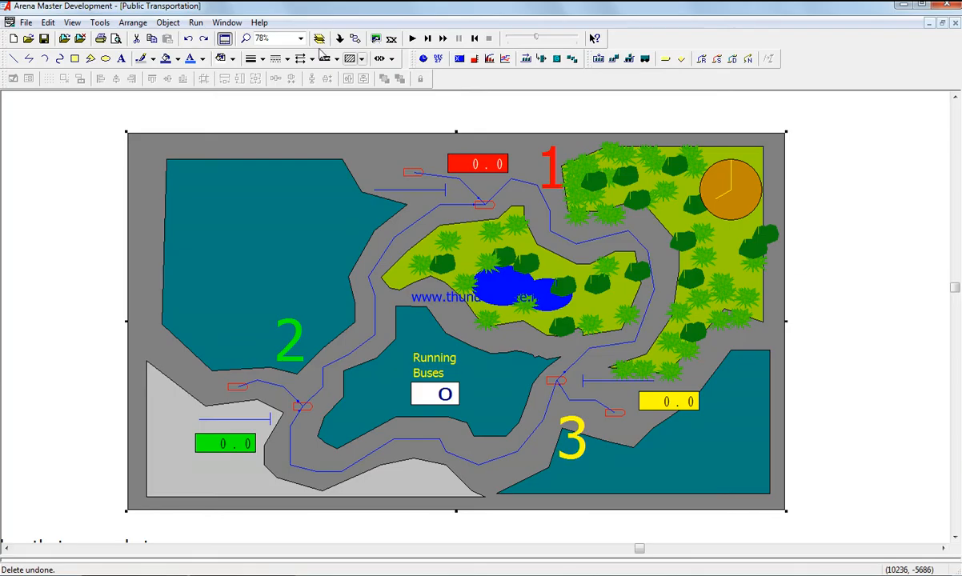
mouse_move(489, 206)
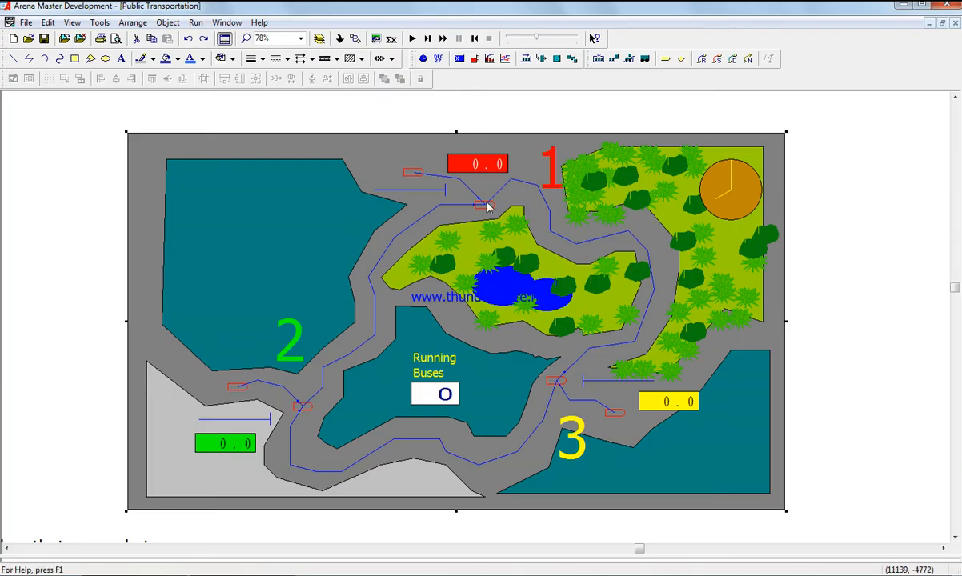
mouse_move(393, 375)
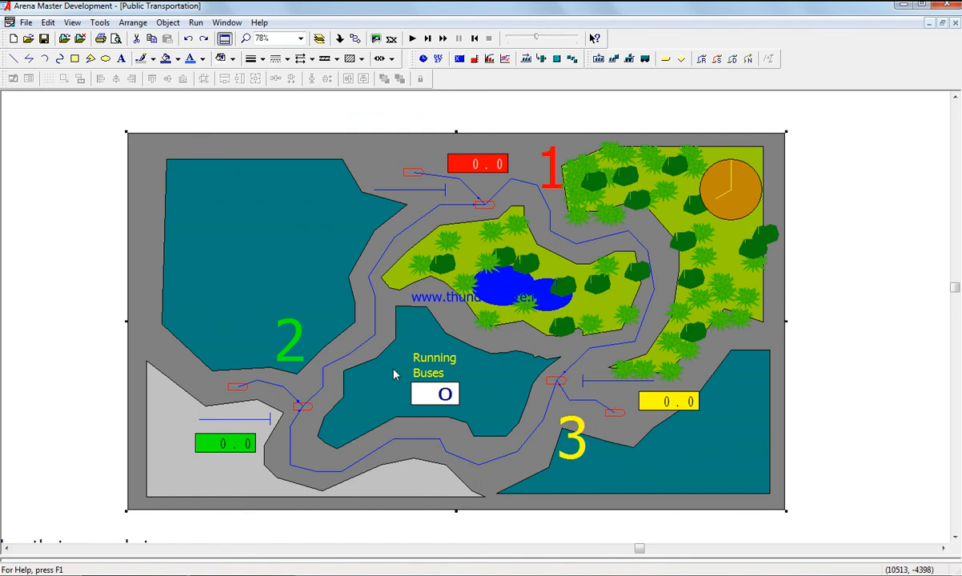
mouse_move(416, 399)
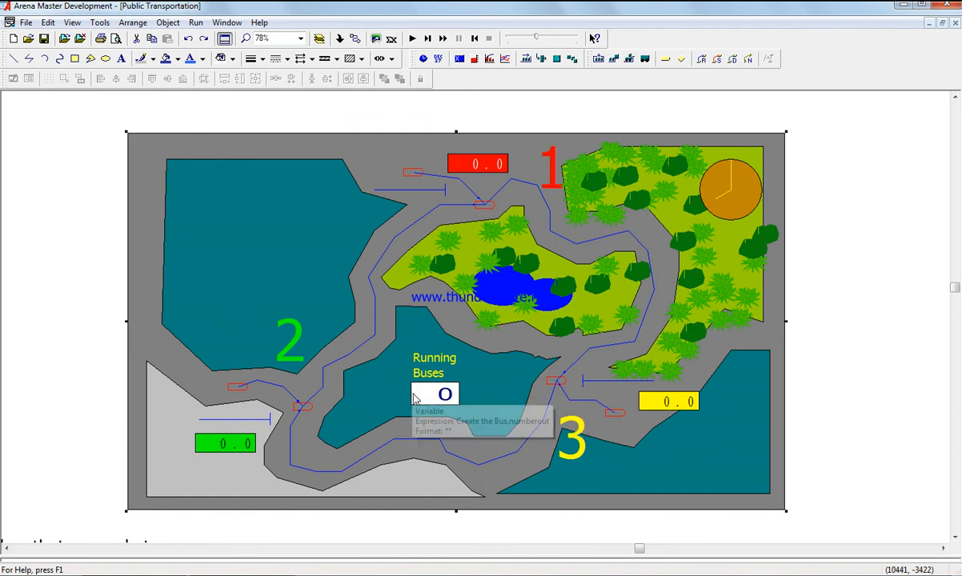
mouse_move(392, 259)
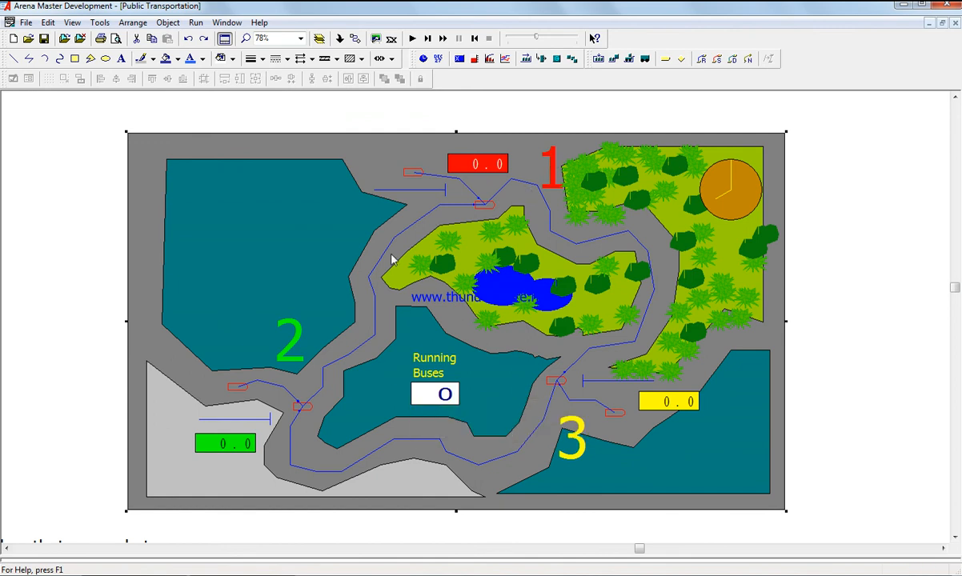
mouse_move(686, 401)
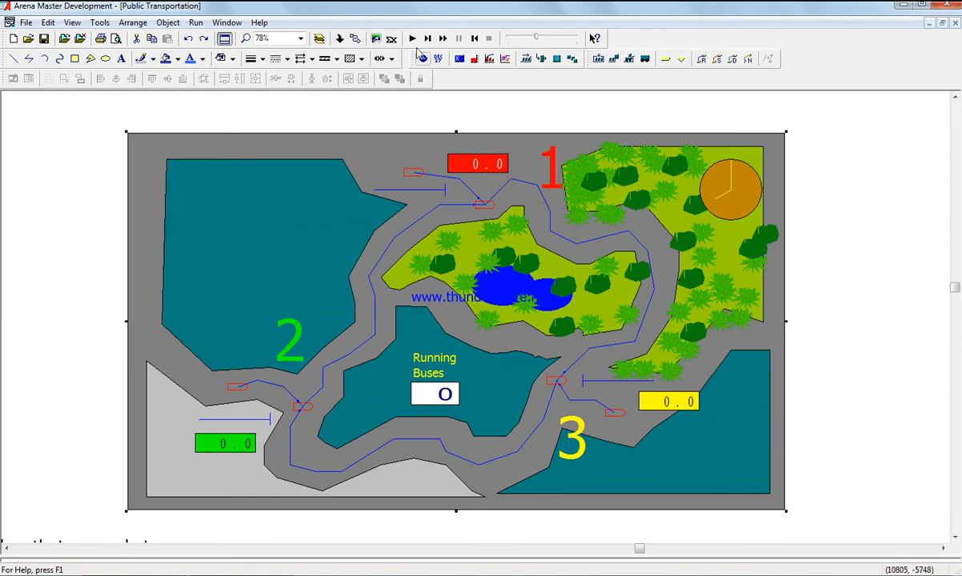
Step: Run the Public Transportation bus model until the completion prompt appears
click(412, 38)
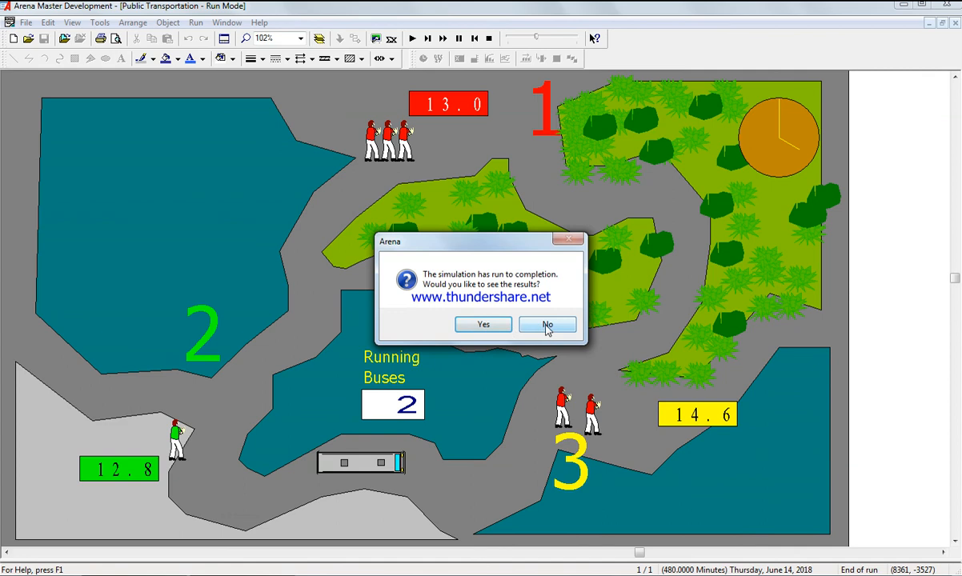
Step: Decline viewing the results and restart the Public Transportation bus simulation
click(547, 324)
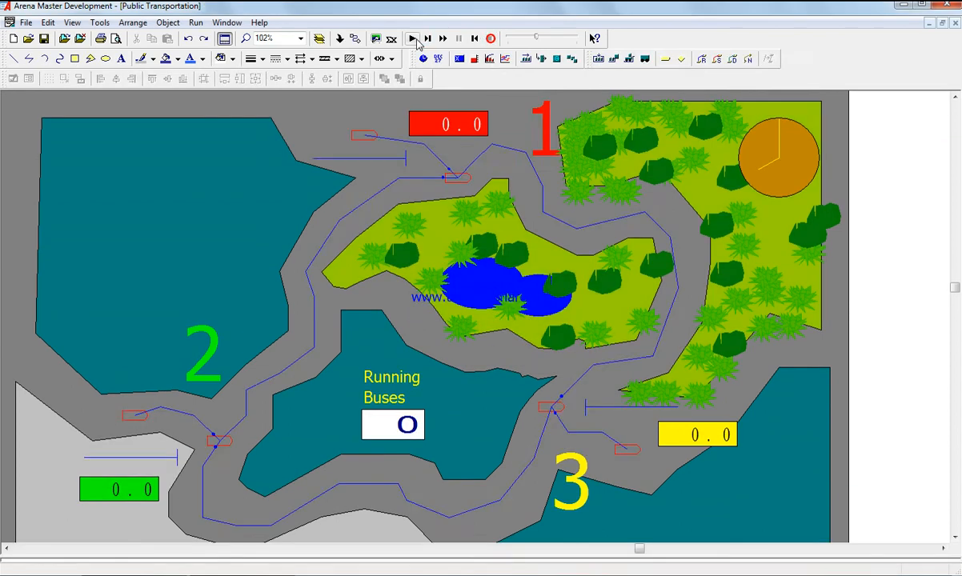
click(412, 39)
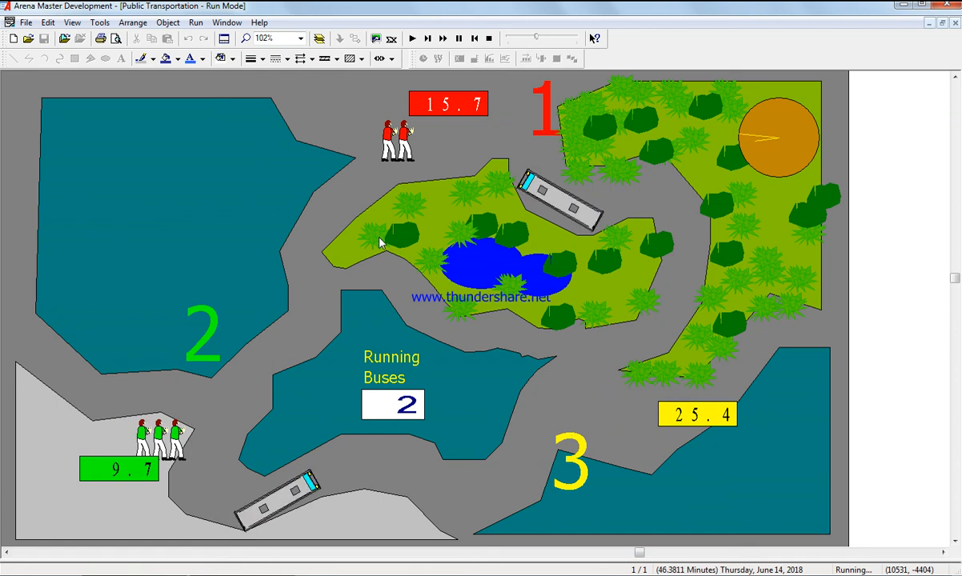
click(489, 38)
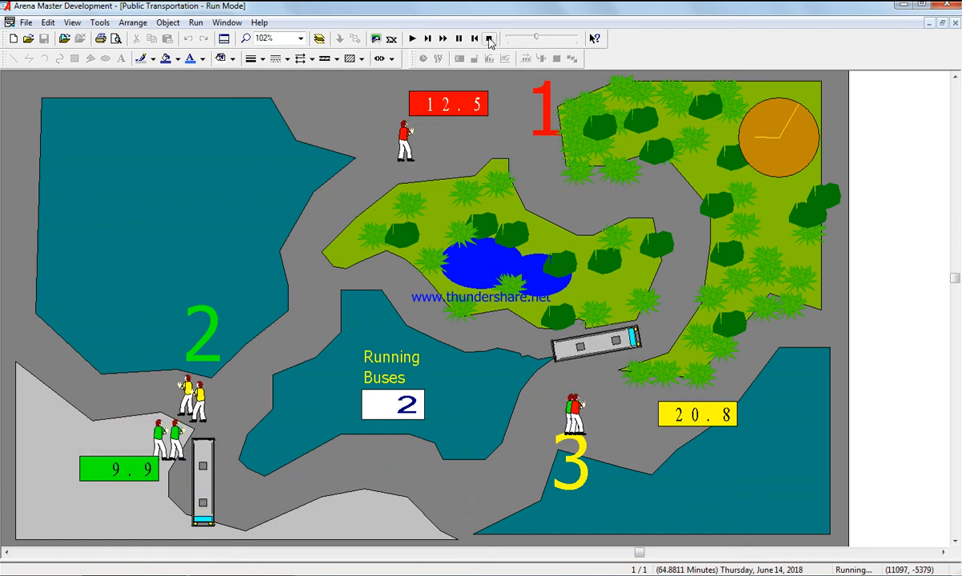